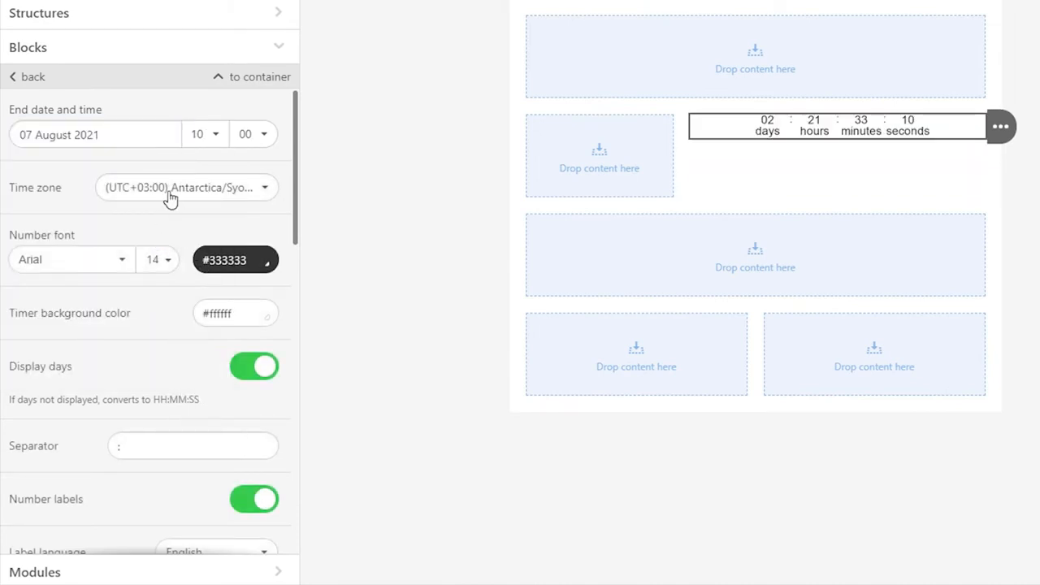
Set the timer time zone to Europe/Minsk and its background color to #fff2cc.
click(186, 187)
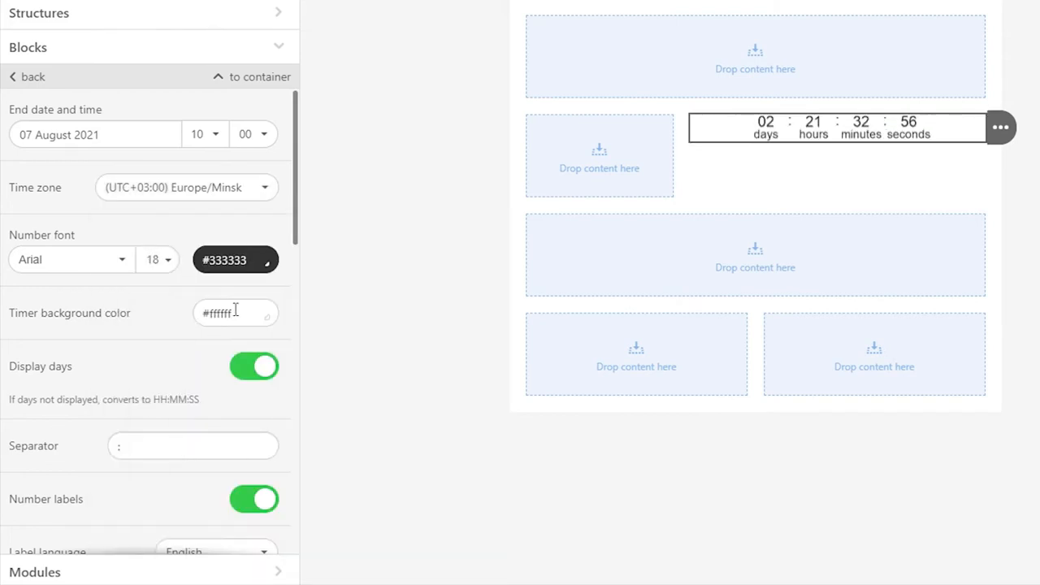
text(#fff2cc)
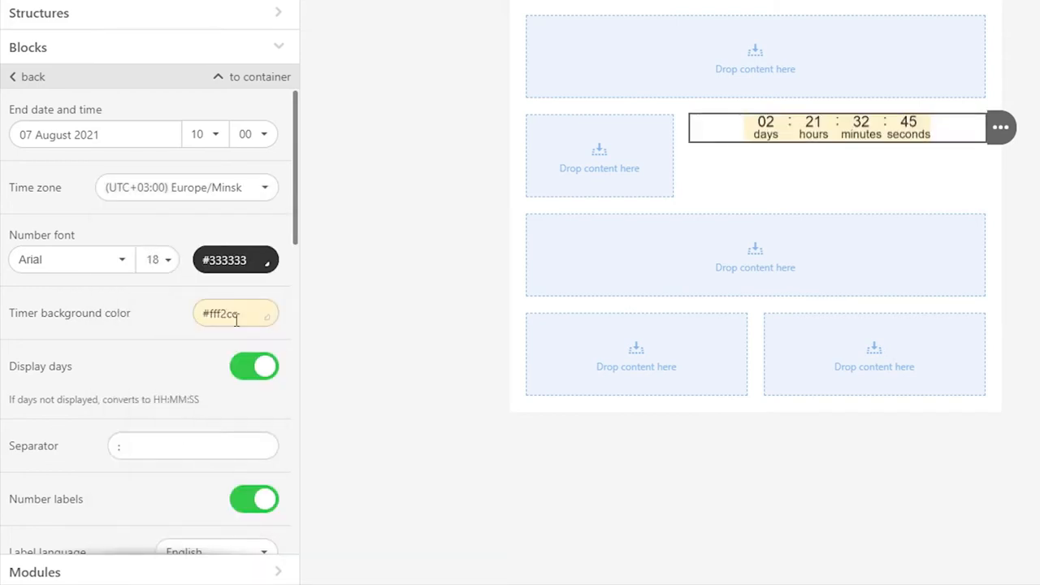
scroll(down, 3)
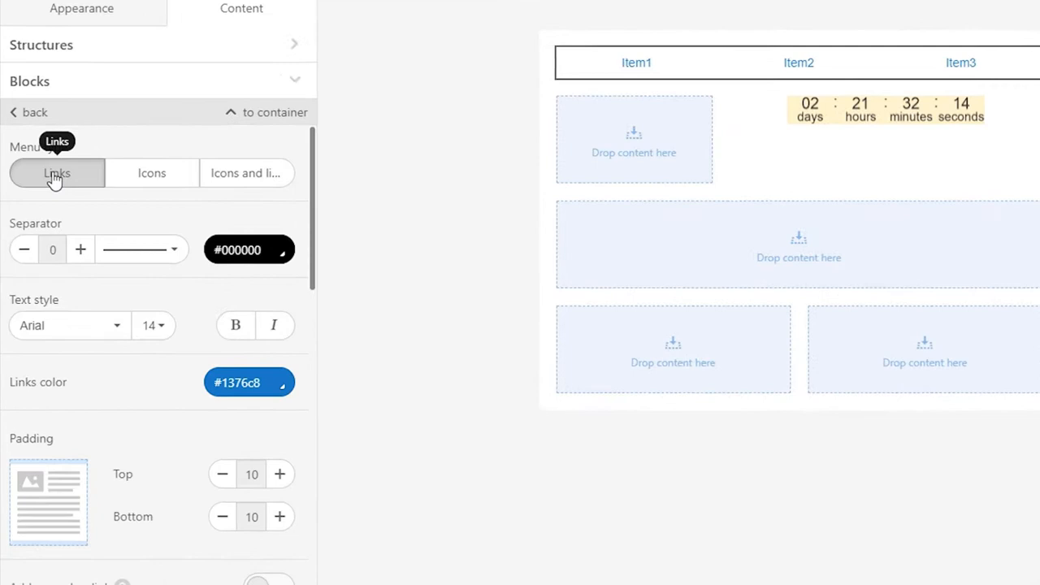
Change the menu type from Icons to Icons and links.
click(152, 172)
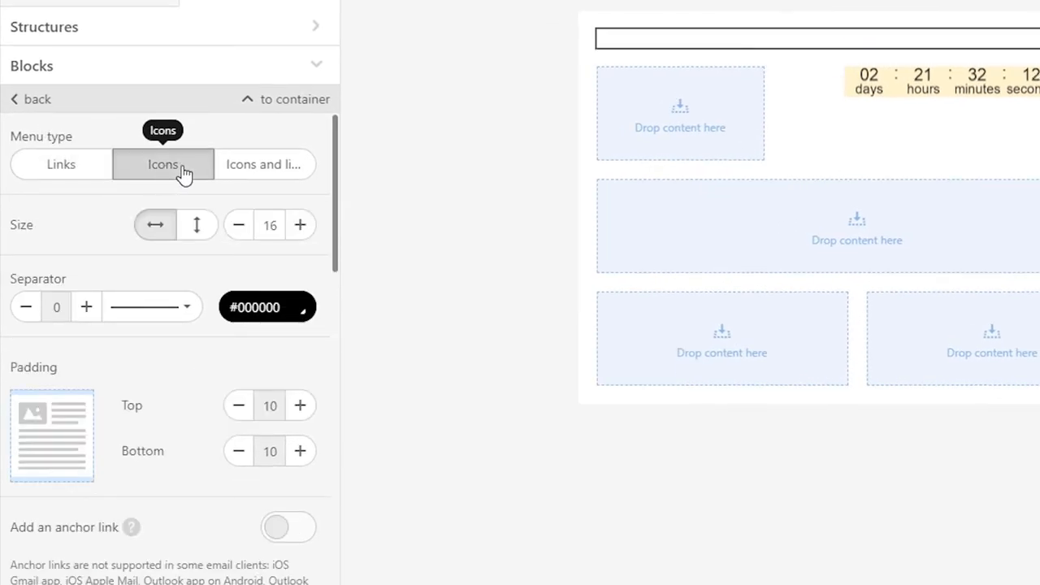
click(264, 164)
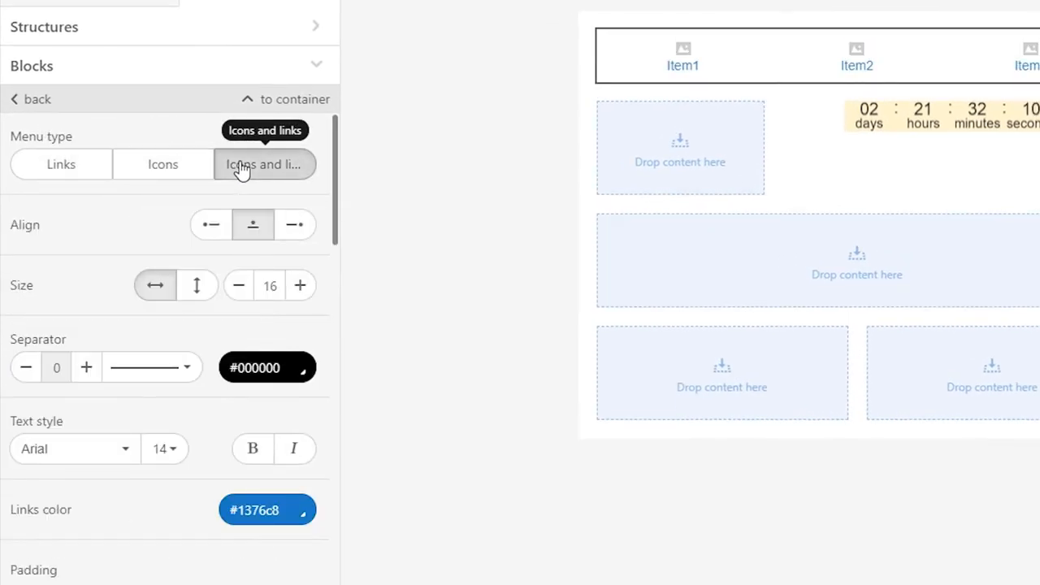
mouse_move(232, 211)
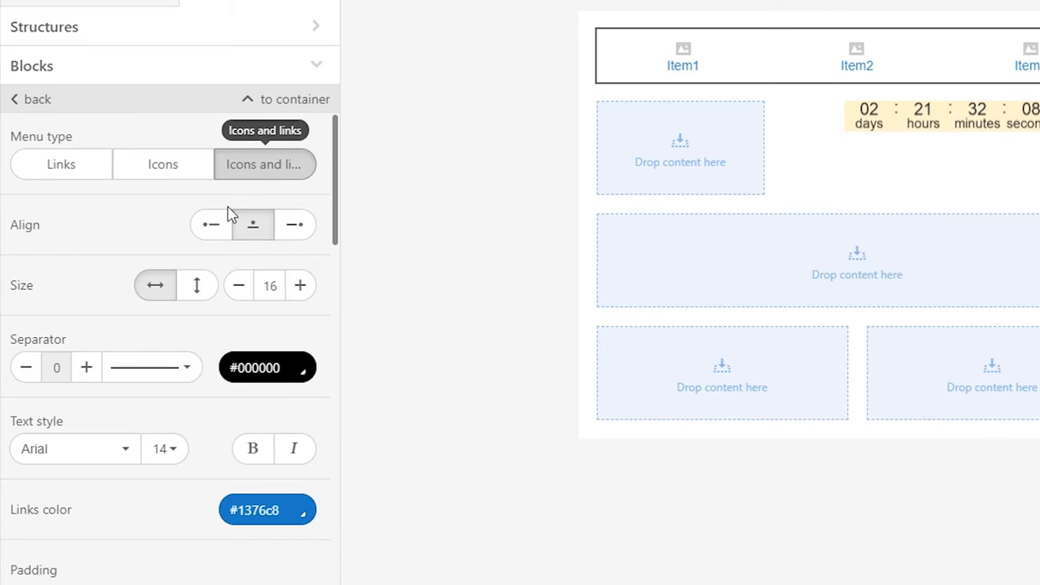
click(294, 224)
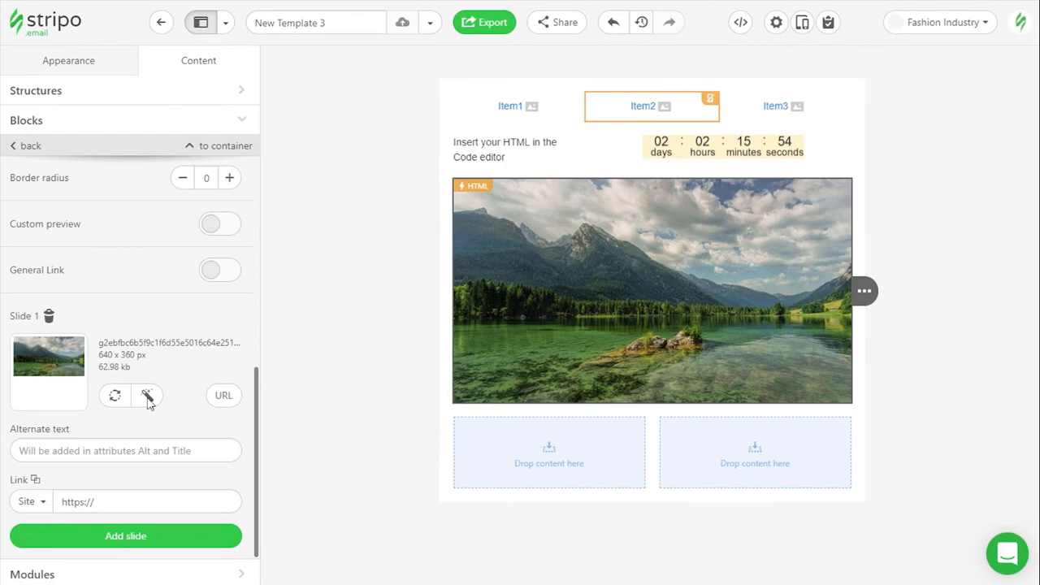
Add the final slide, then preview the carousel through the ocean wave slide and close.
click(148, 395)
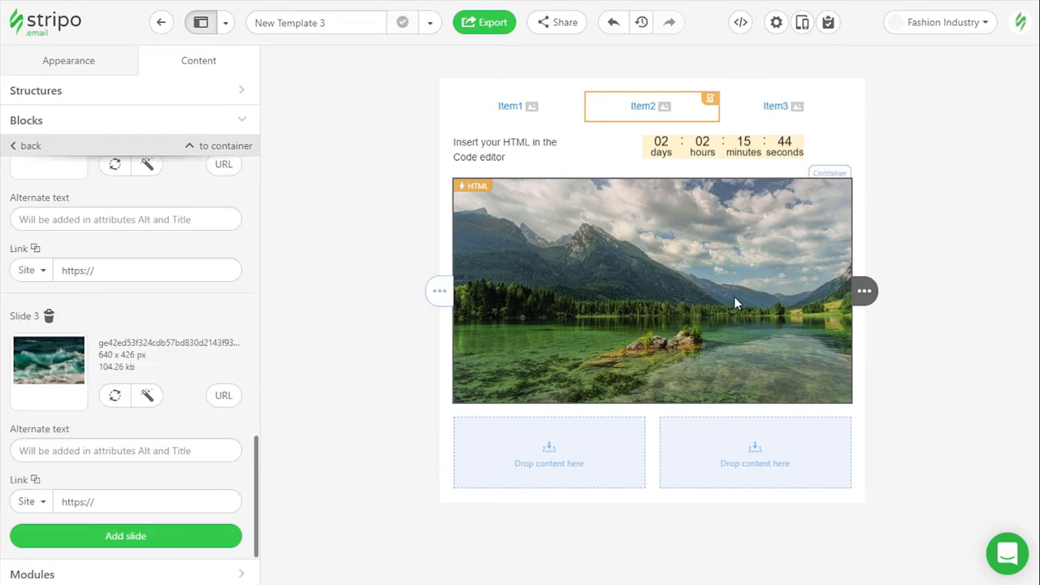
mouse_move(802, 22)
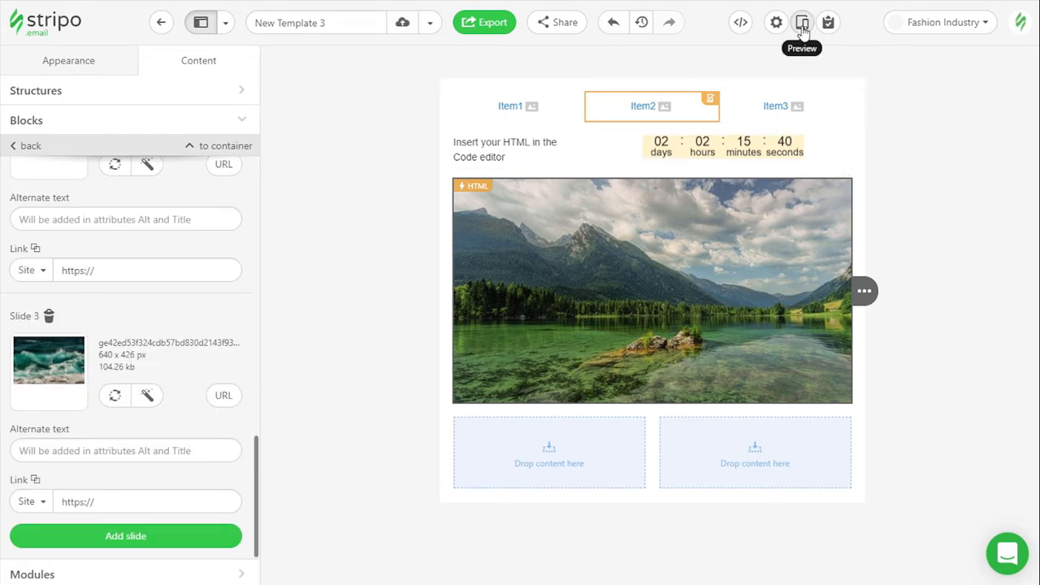
click(801, 22)
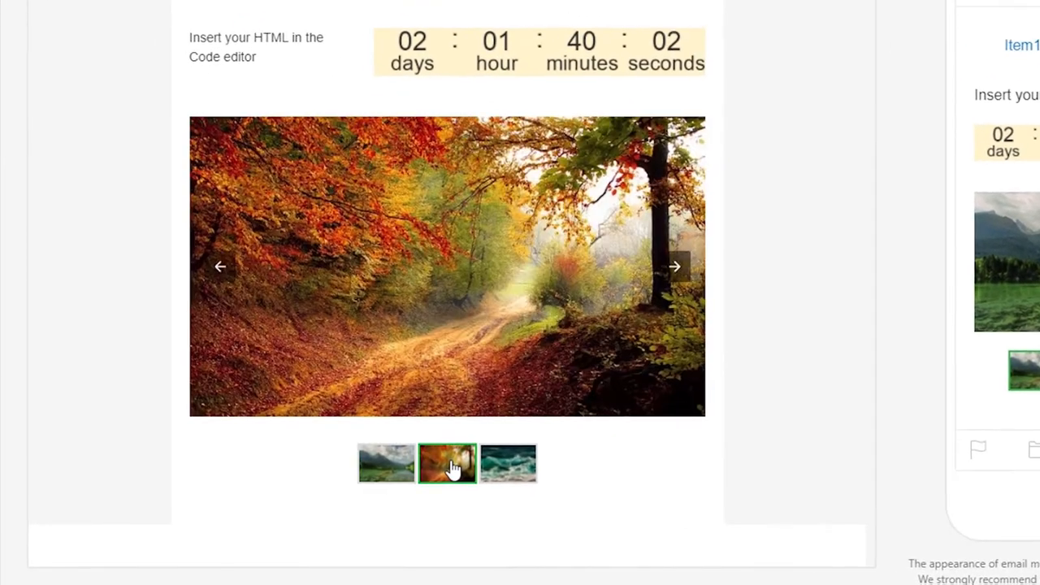
click(508, 463)
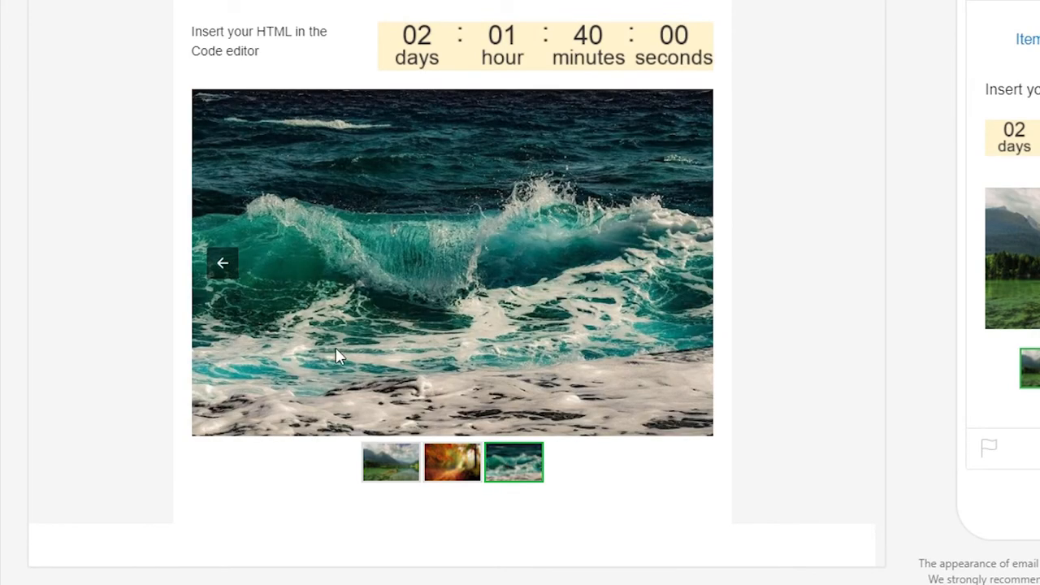
click(222, 262)
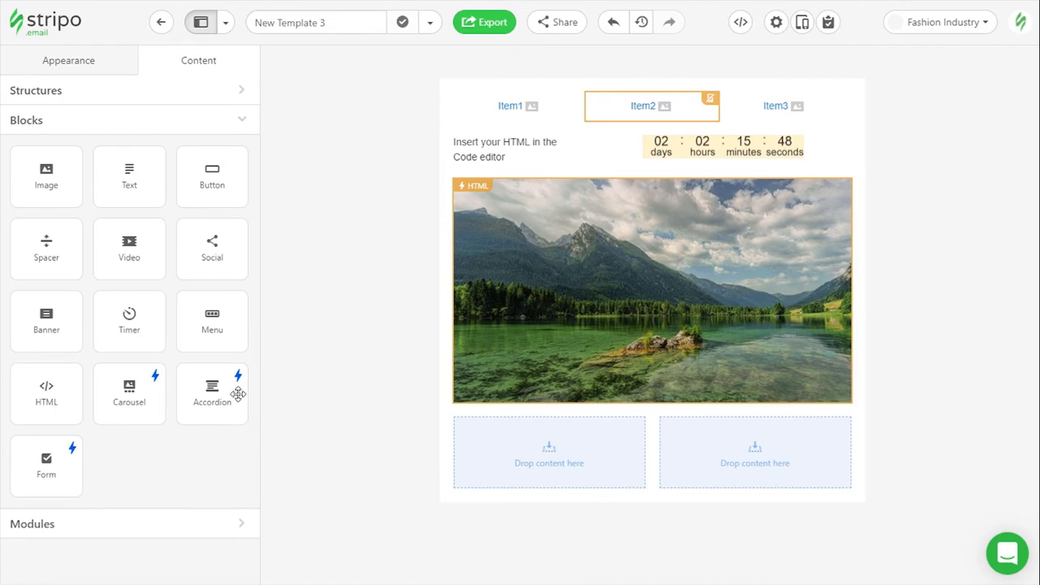
mouse_move(234, 393)
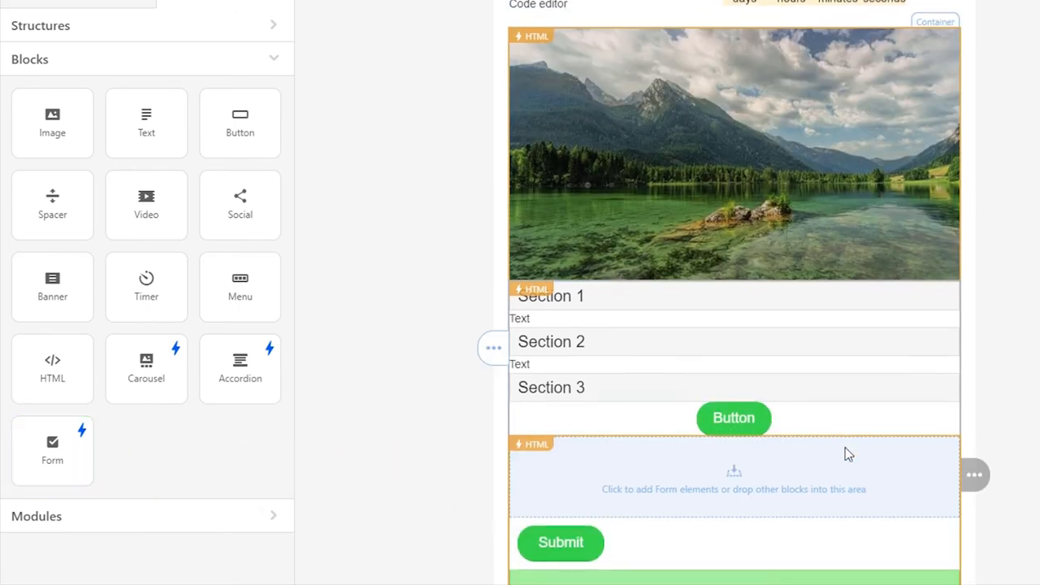
Select the form's success notification message to open its text settings.
scroll(down, 3)
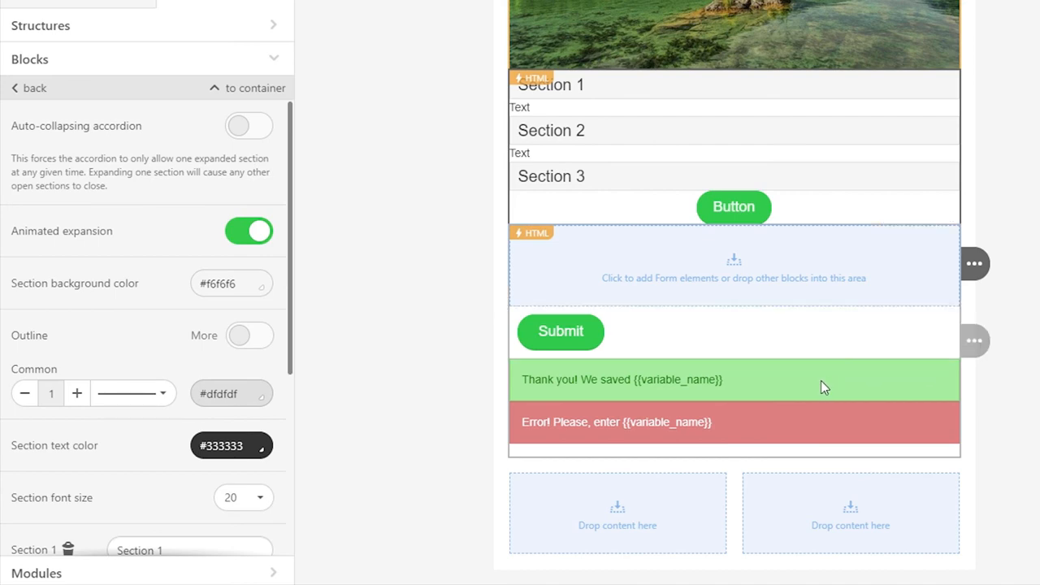
click(723, 421)
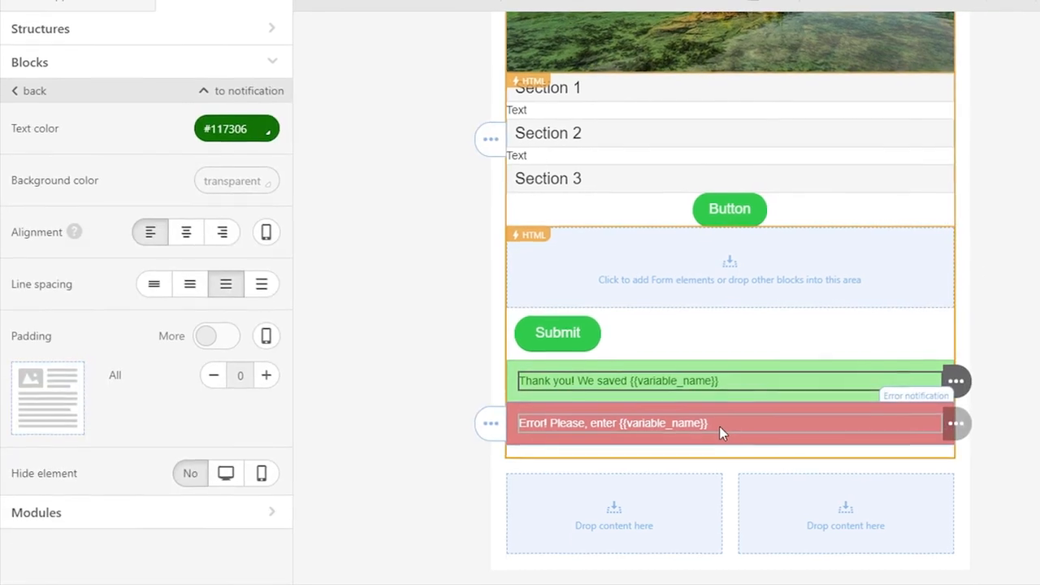